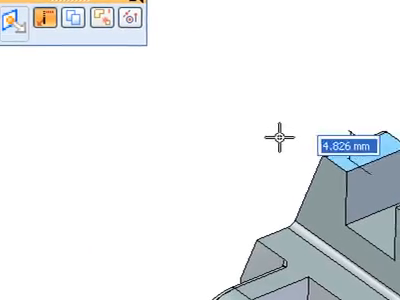
# Select the front block's top face and pull it upward to make the block taller
pyautogui.click(43, 20)
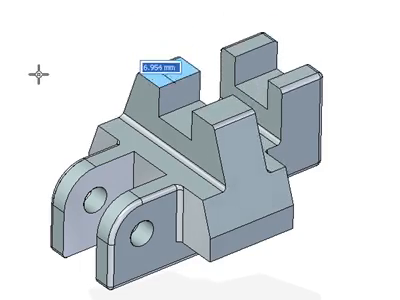
pyautogui.scroll(3)
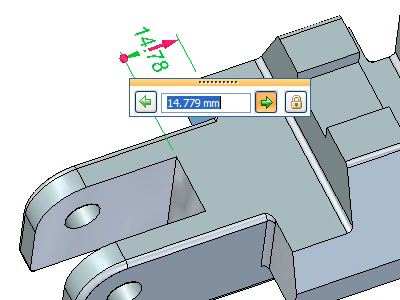
# Enter 18 in place of the front arm's 14.78 mm dimension
pyautogui.write('18')
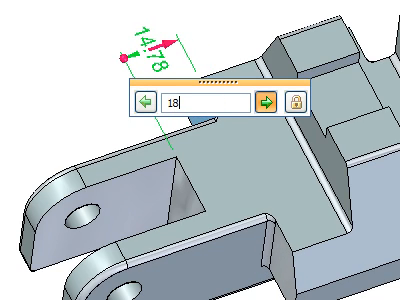